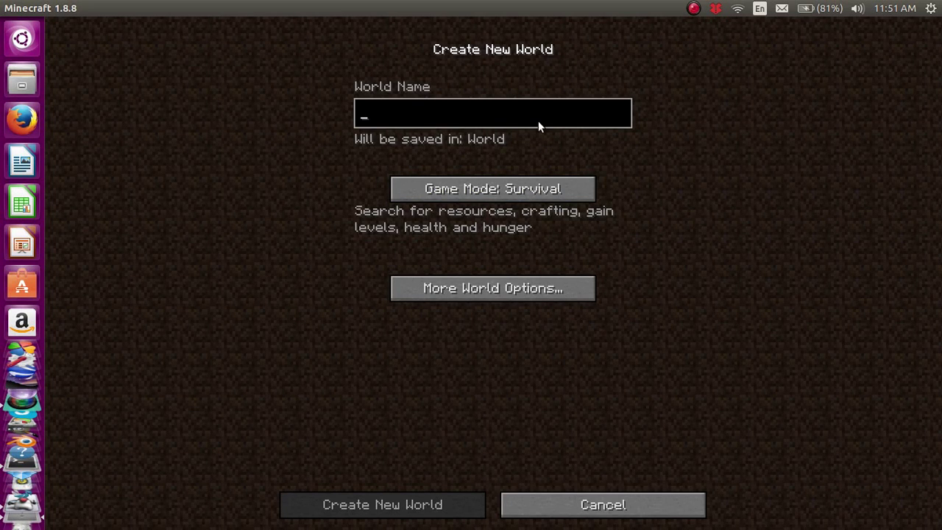
- Name the world 'Creative World' and switch its game mode to Creative
type("Evi")
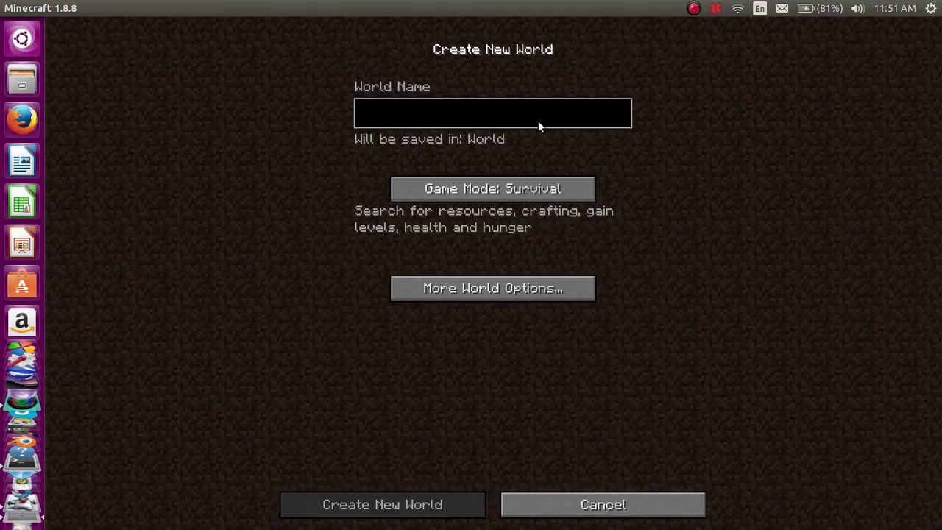
type("Creative Wor")
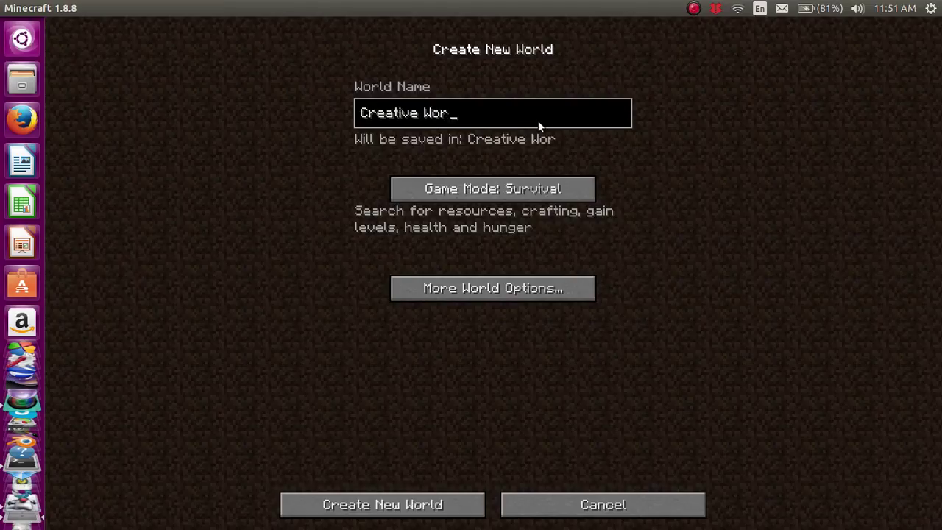
left_click(491, 189)
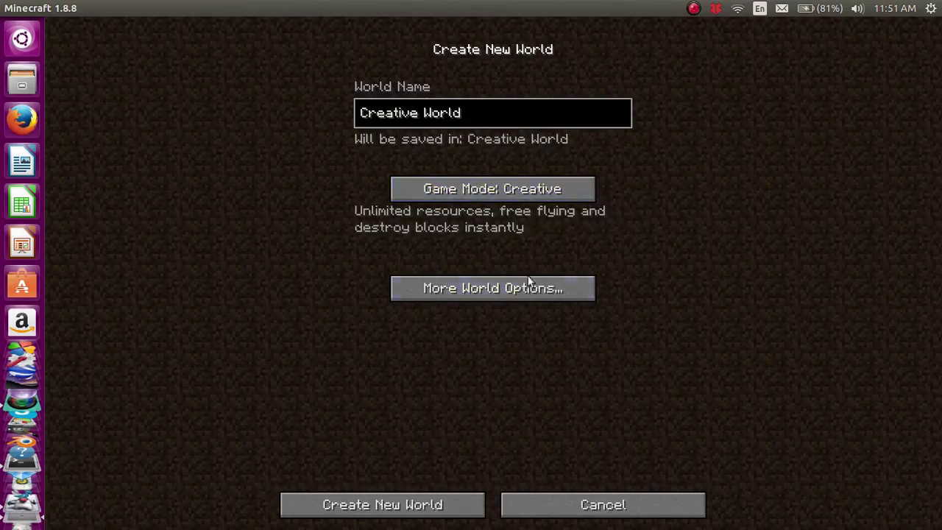
- In More World Options, cycle the World Type to Superflat
left_click(492, 287)
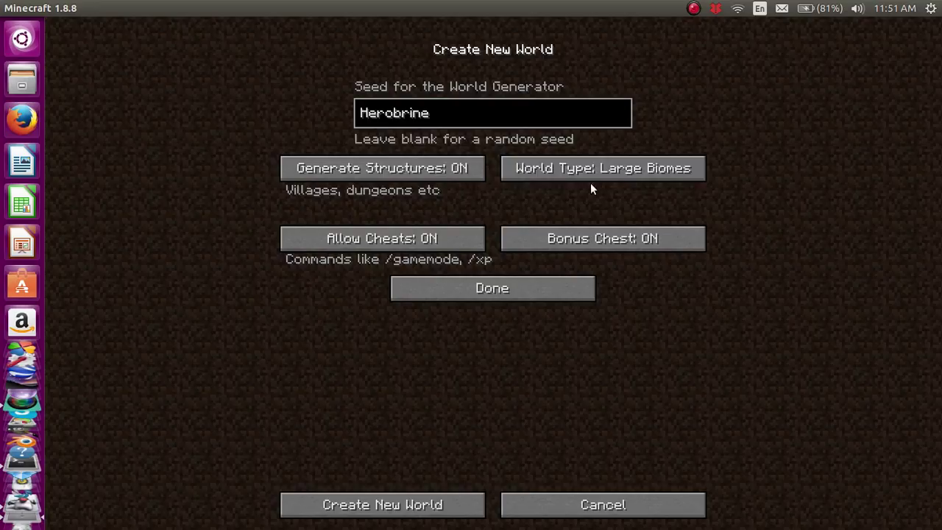
left_click(602, 168)
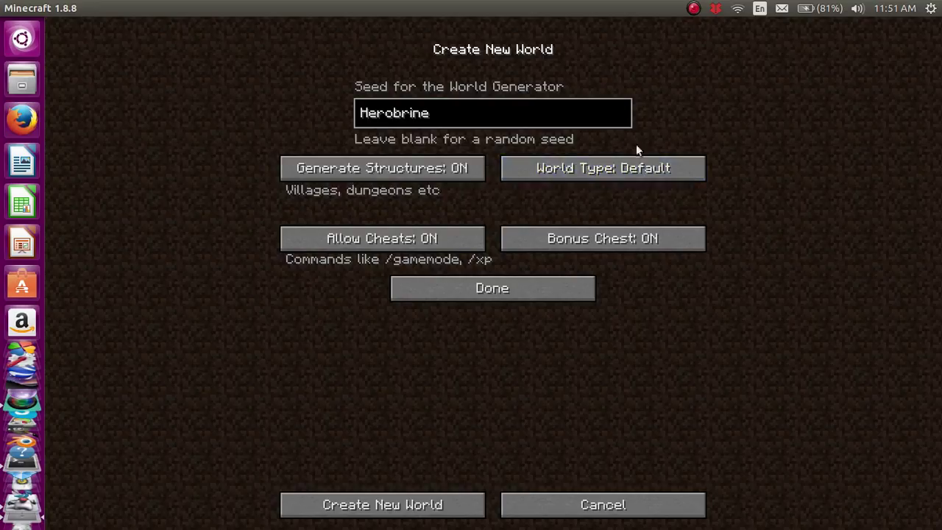
left_click(602, 168)
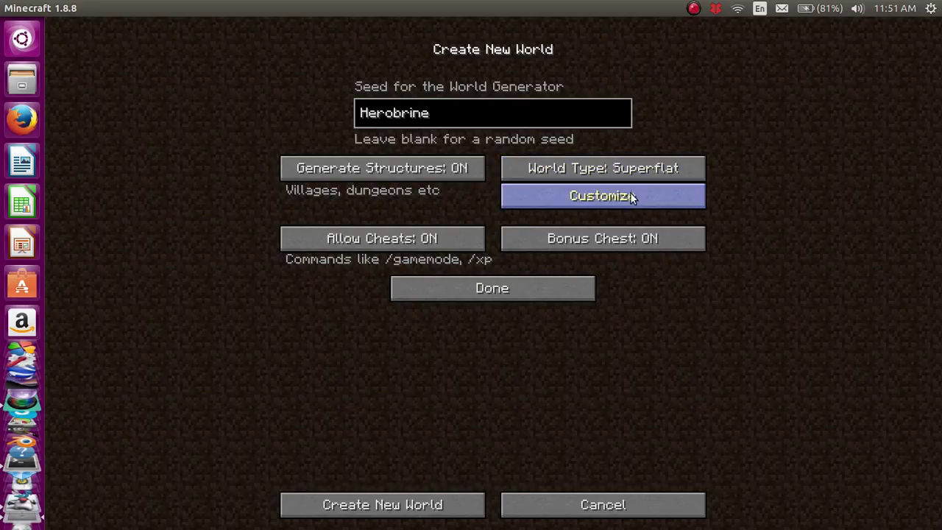
- In Superflat Customization, load the Desert preset and remove the Sandstone and Bedrock layers
left_click(602, 196)
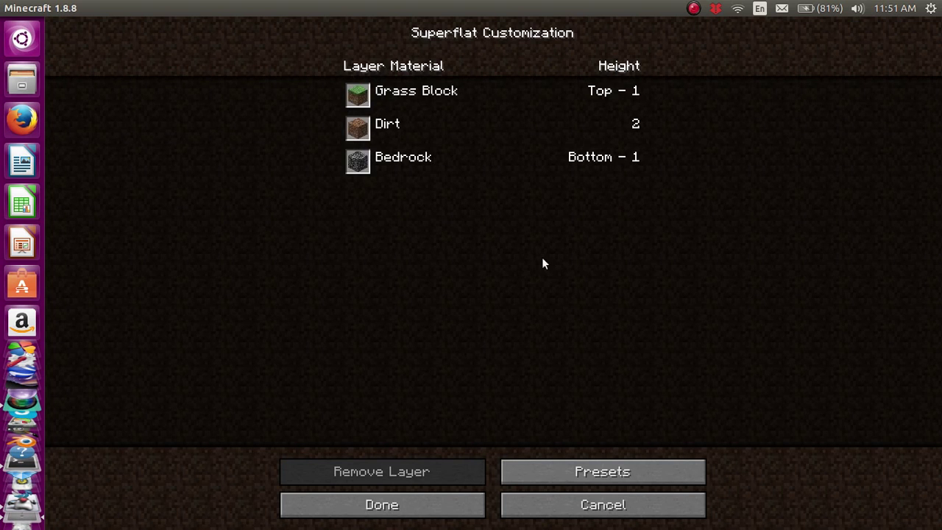
left_click(603, 470)
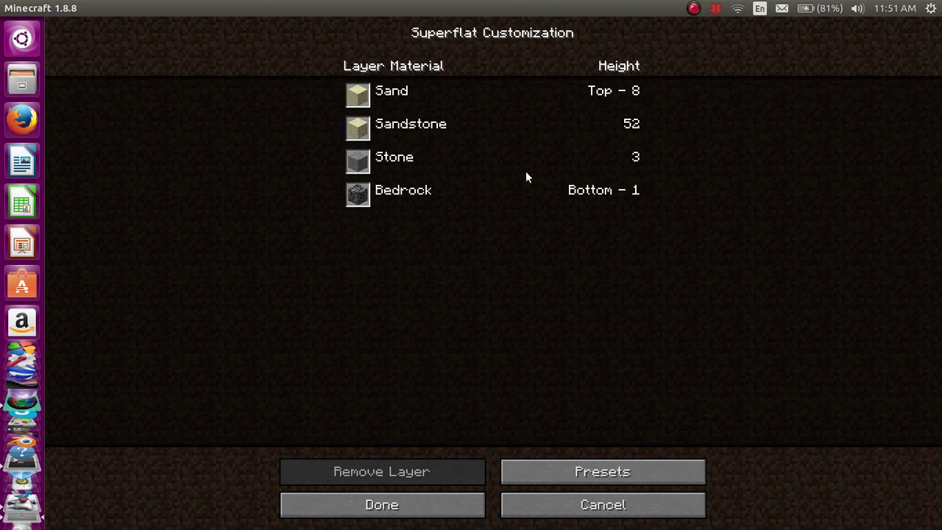
left_click(412, 124)
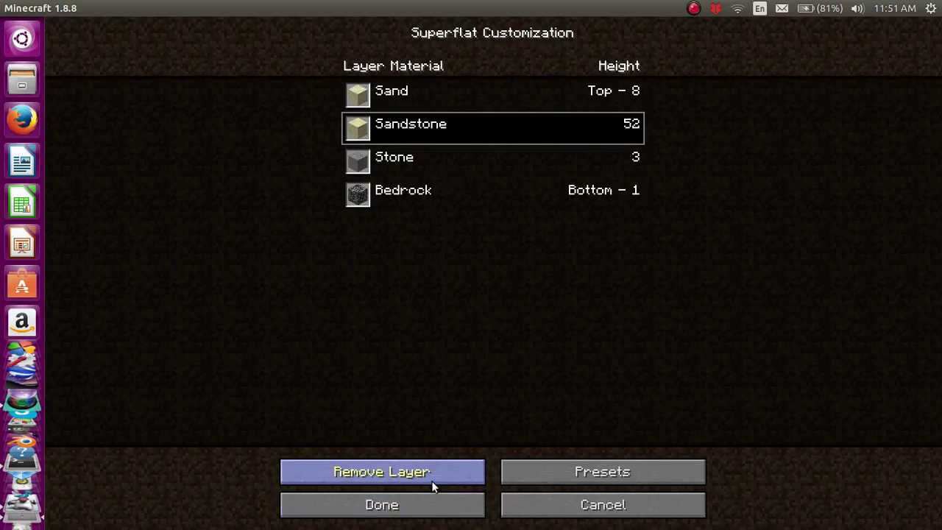
left_click(384, 471)
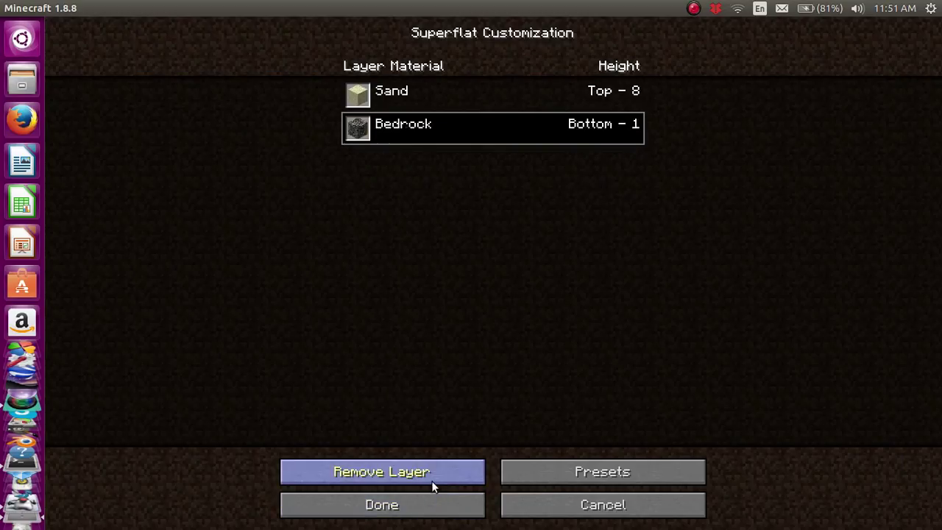
left_click(383, 471)
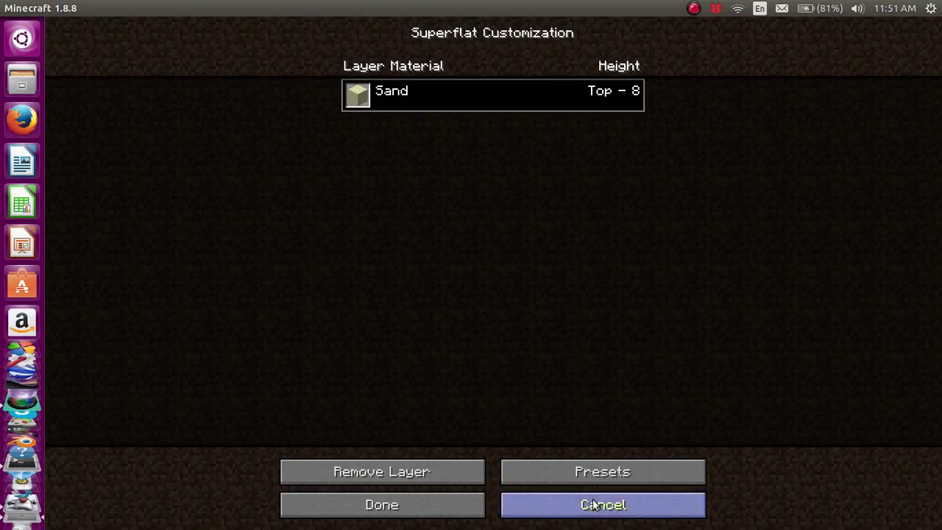
mouse_move(577, 491)
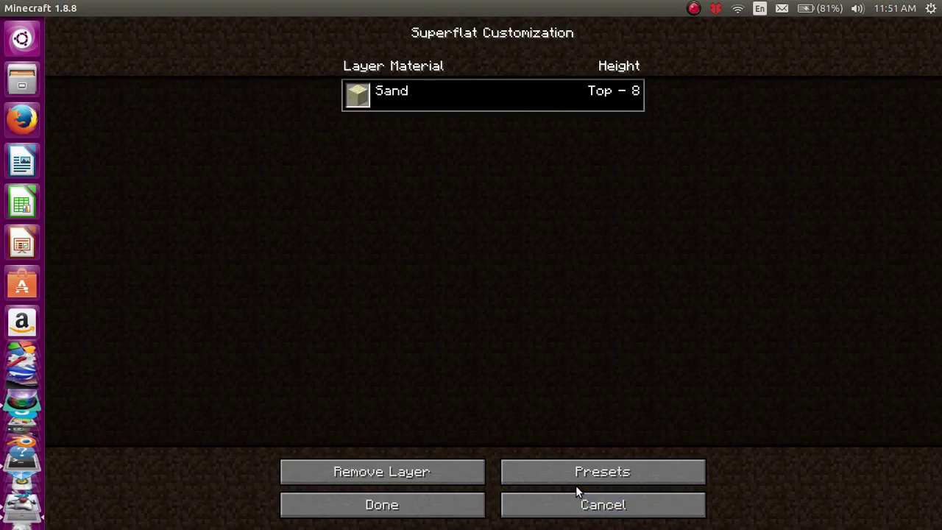
- Check the sand-only preset string and return to the customization screen
left_click(603, 471)
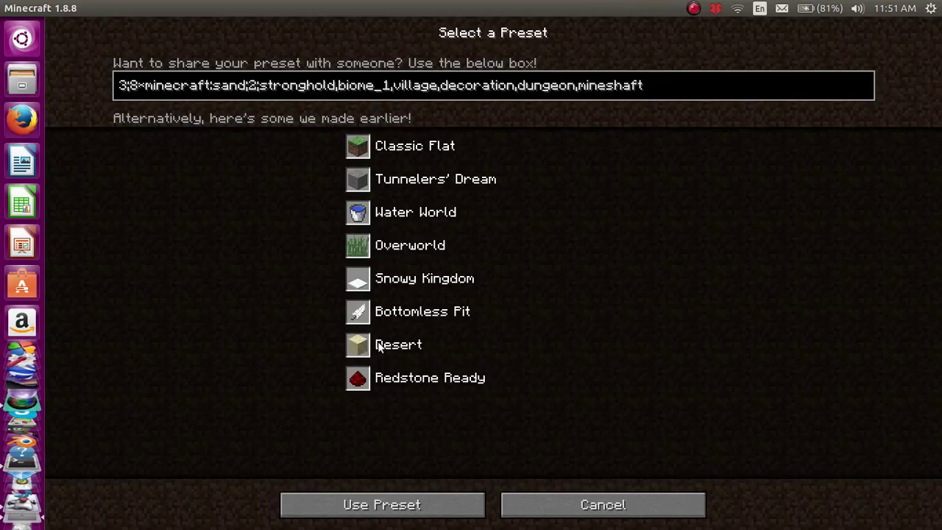
left_click(397, 344)
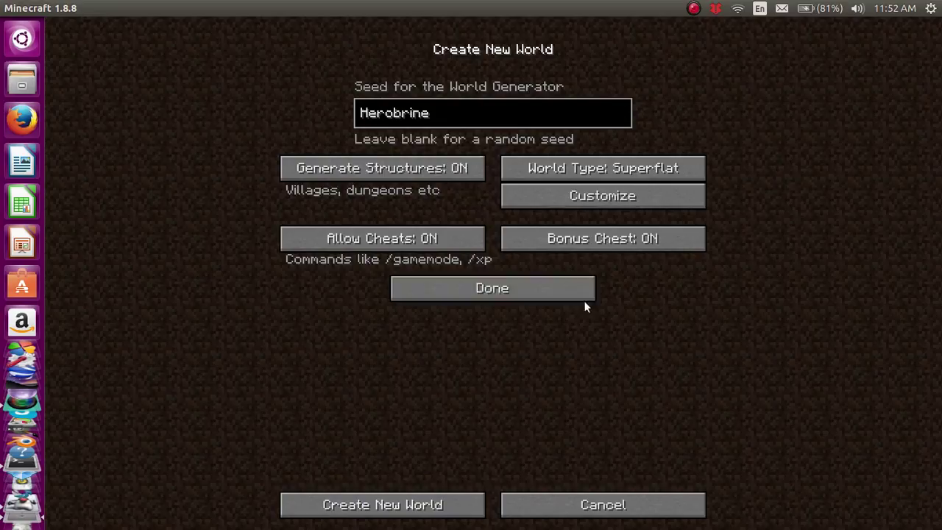
- Create the world and load into the floating sand platform over the void
left_click(491, 288)
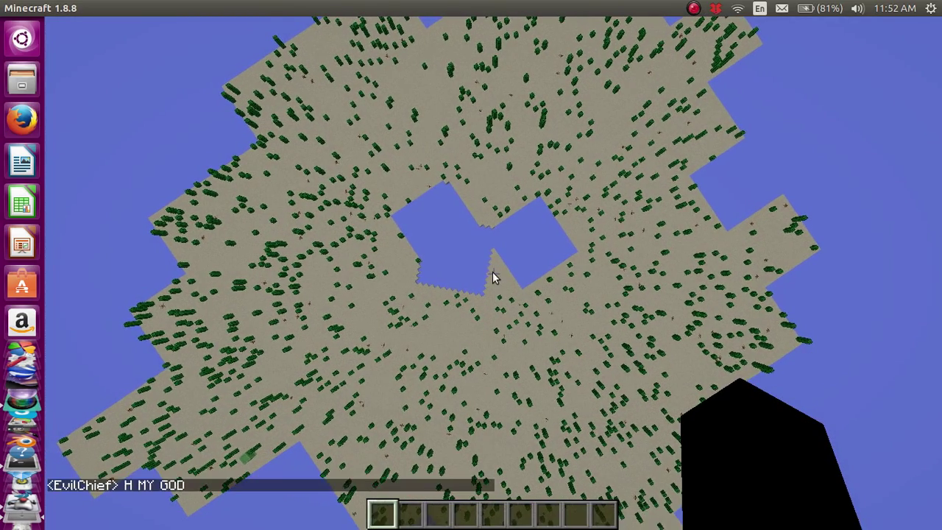
- Wander the platform while the unsupported sand collapses into the void
key("e")
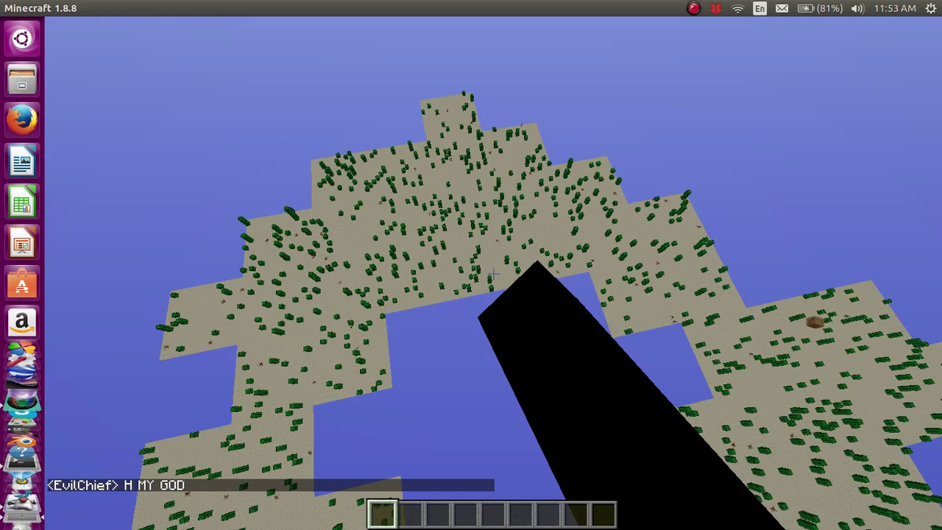
mouse_move(493, 274)
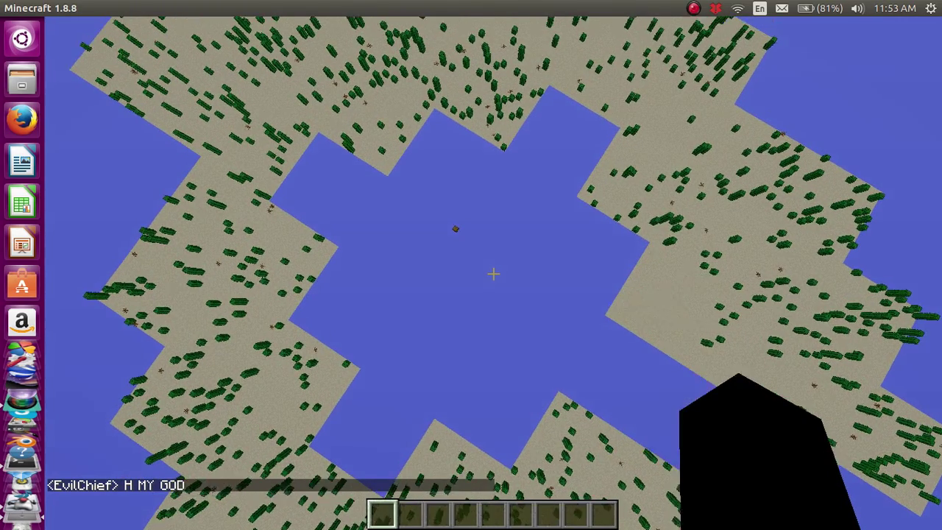
mouse_move(491, 276)
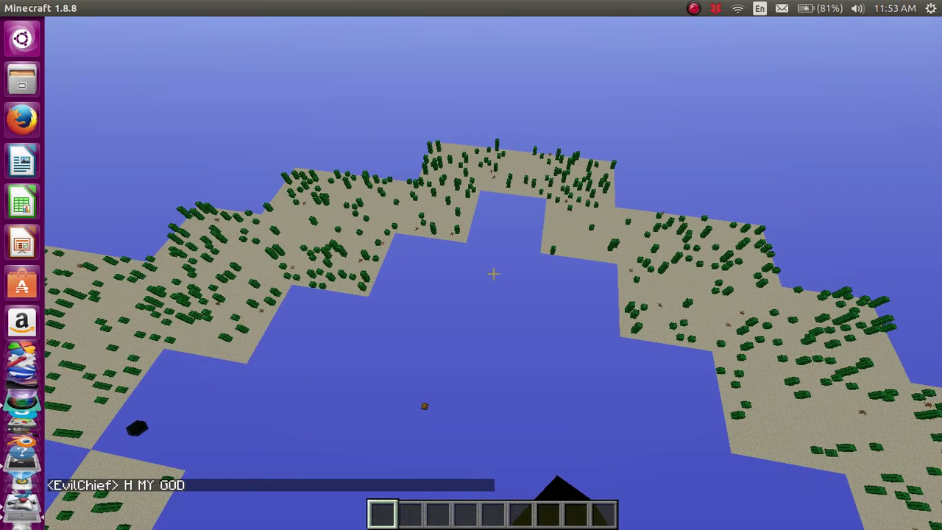
- Show the F3 debug overlay, chat 'THIS IS AWESOME', then Save and Quit to Title
key("F3")
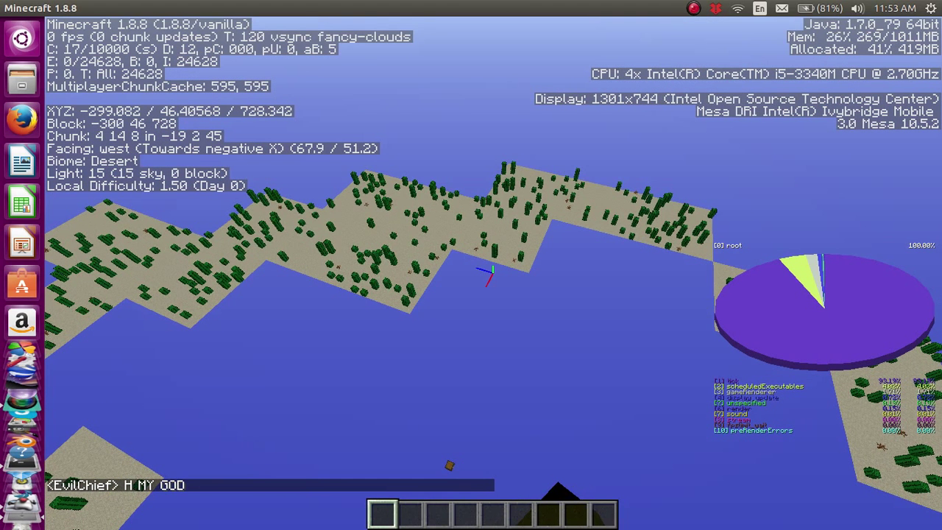
mouse_move(485, 280)
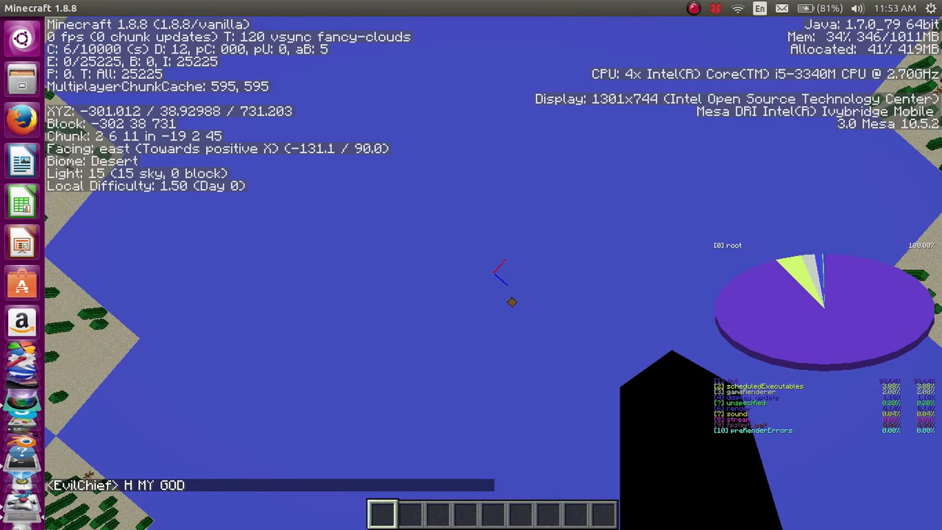
mouse_move(493, 279)
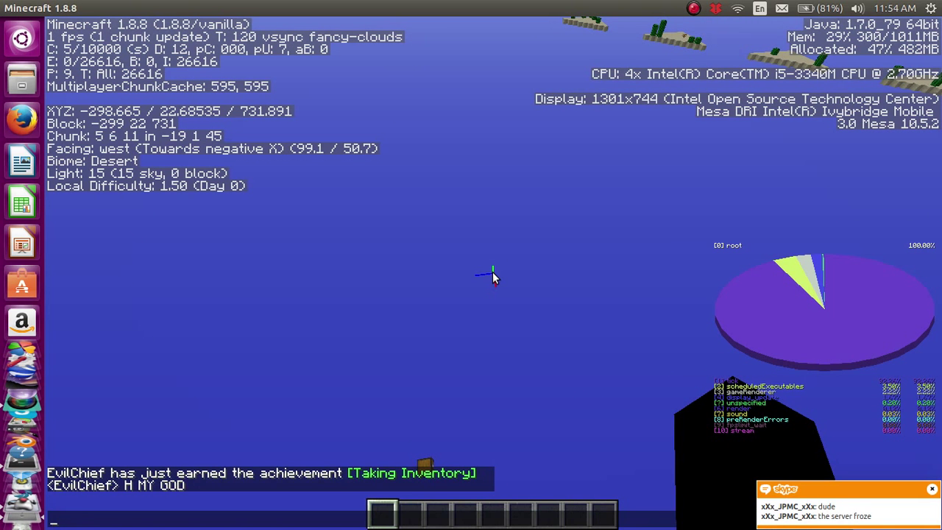
type("THIS IS AW")
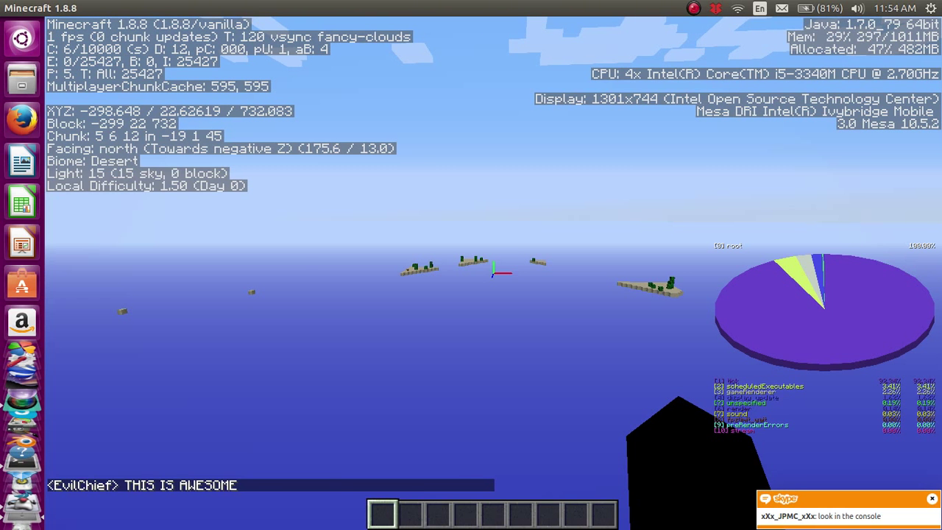
key("Escape")
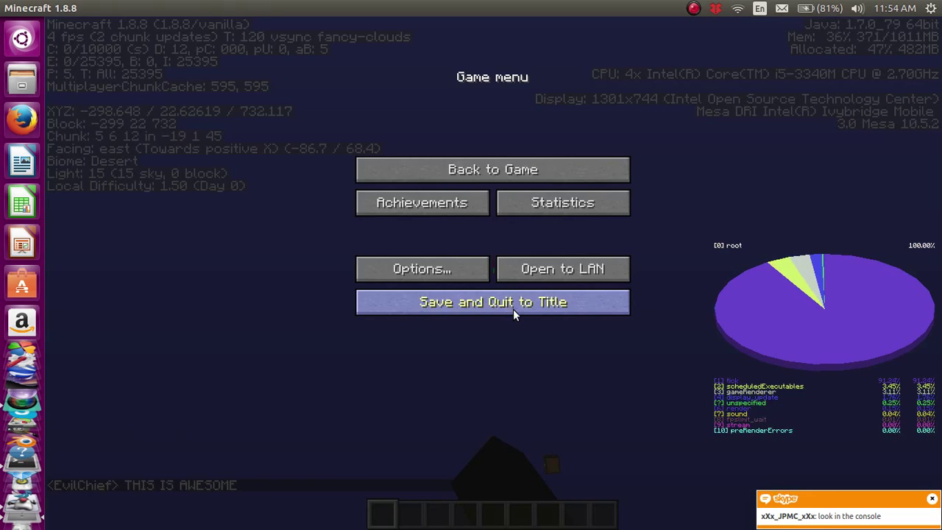
left_click(491, 301)
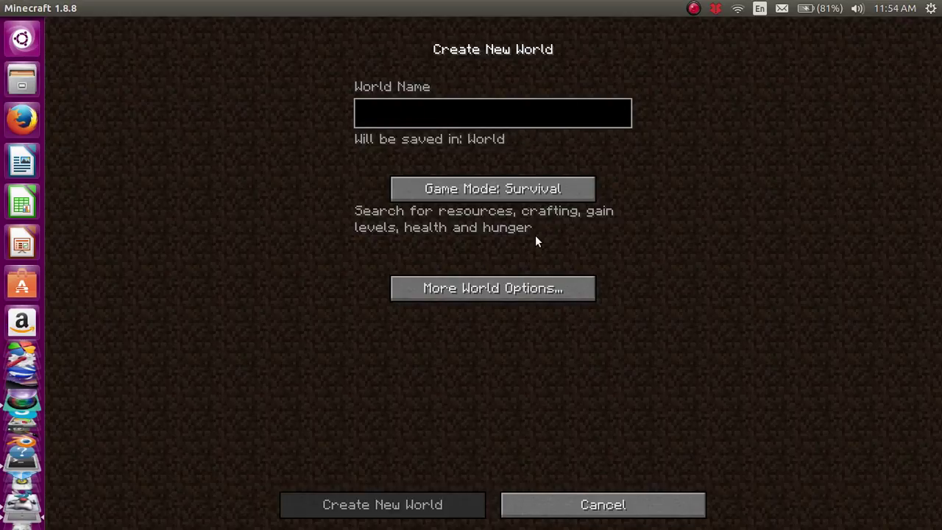
- Give the new world a random-letter name and set its game mode to Creative
type("jioa.jeoifeas.jiodsod'.jfkfhoaifho;")
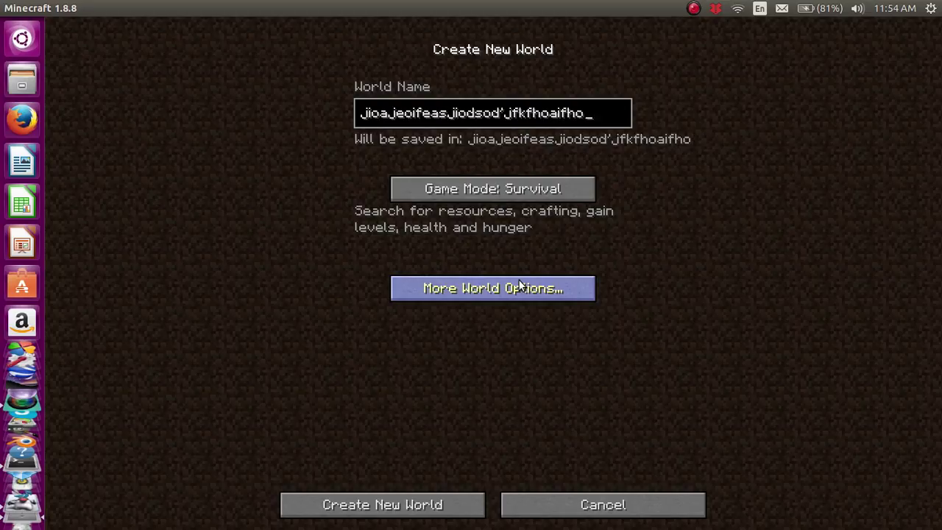
left_click(492, 189)
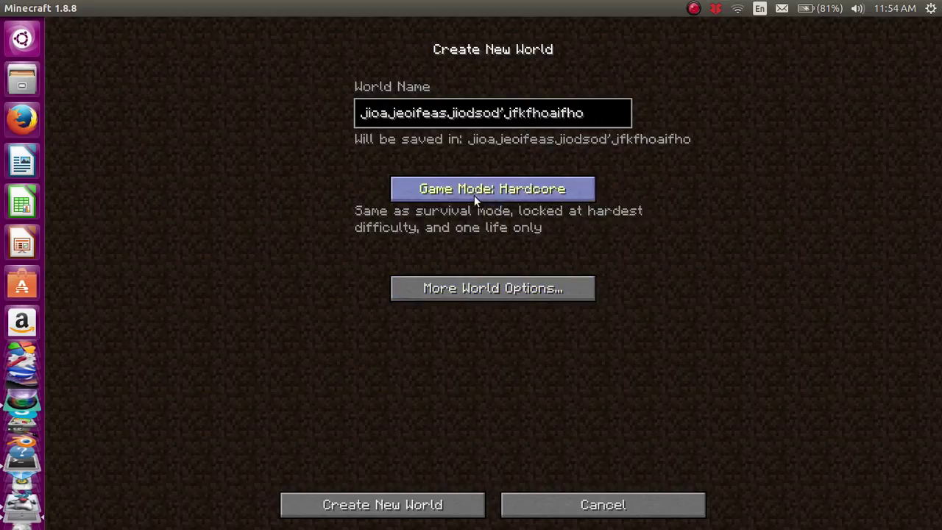
left_click(492, 189)
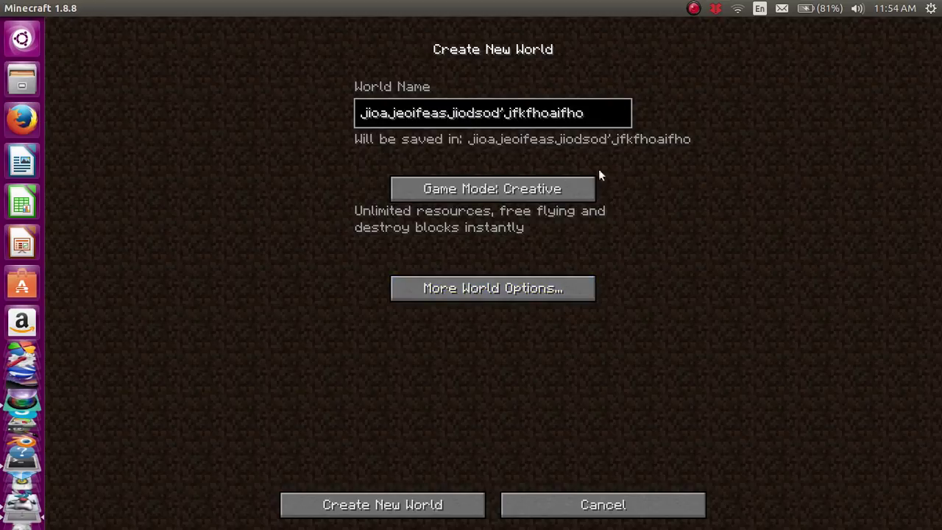
mouse_move(494, 297)
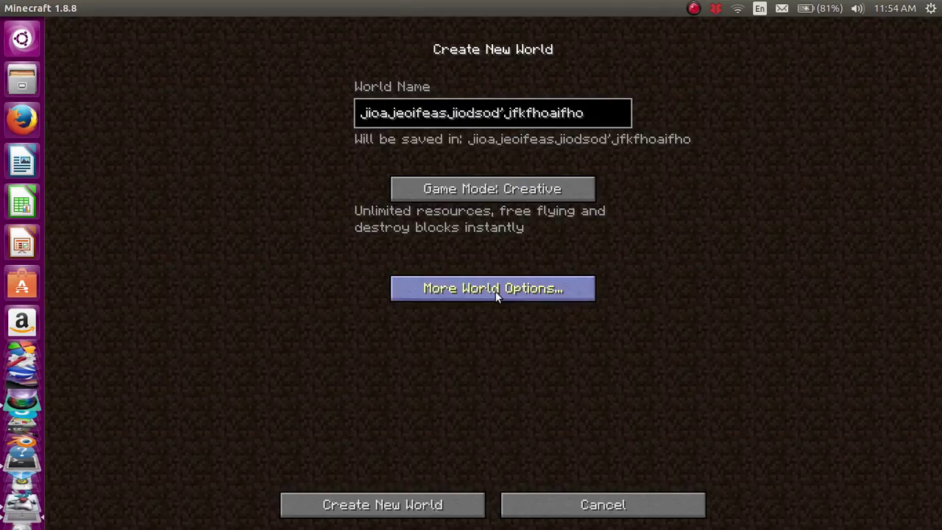
- In More World Options, turn the Bonus Chest on and make the world Superflat
left_click(491, 287)
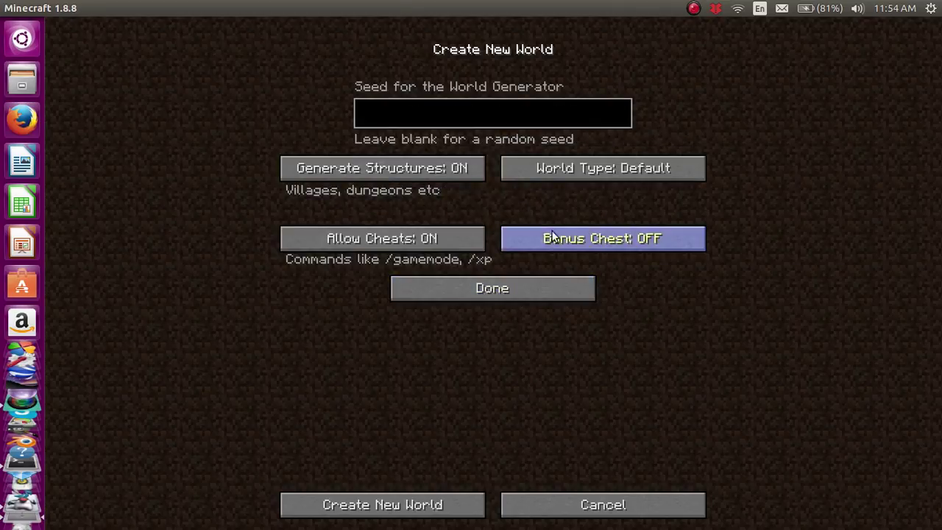
left_click(602, 238)
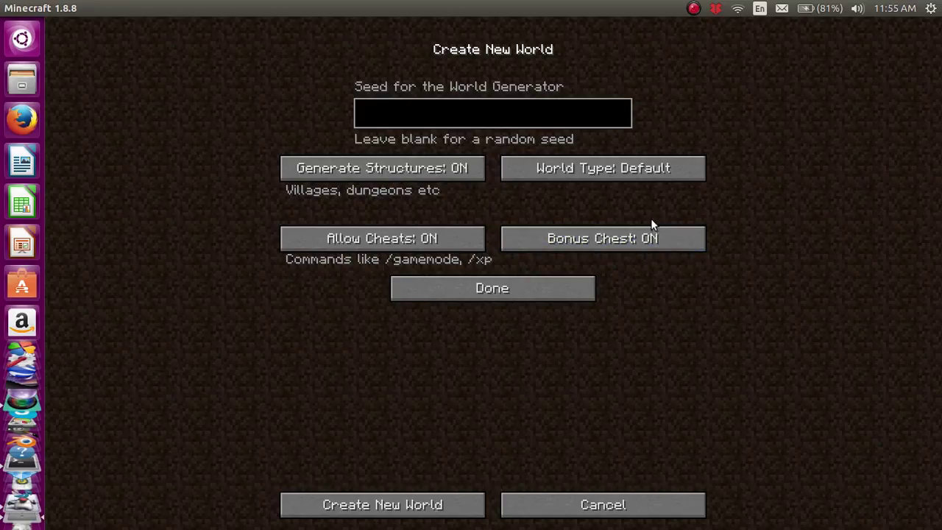
left_click(602, 167)
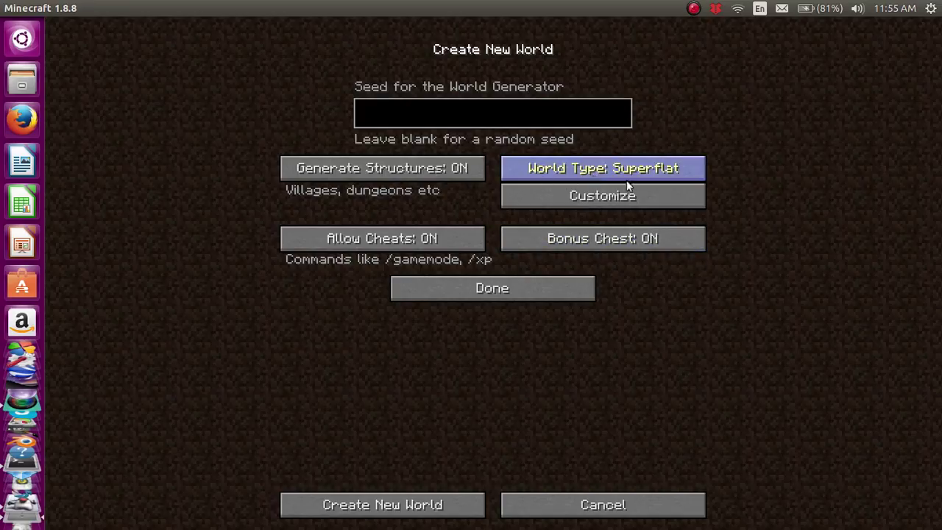
- Apply the Desert preset (Sand 8, Sandstone 52, Stone 3, Bedrock 1) and select the Sandstone layer
left_click(602, 194)
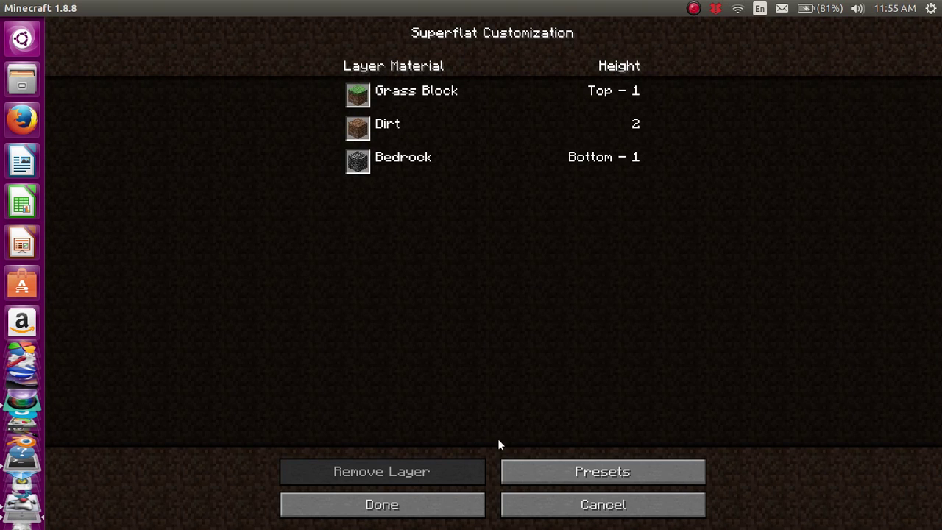
left_click(603, 471)
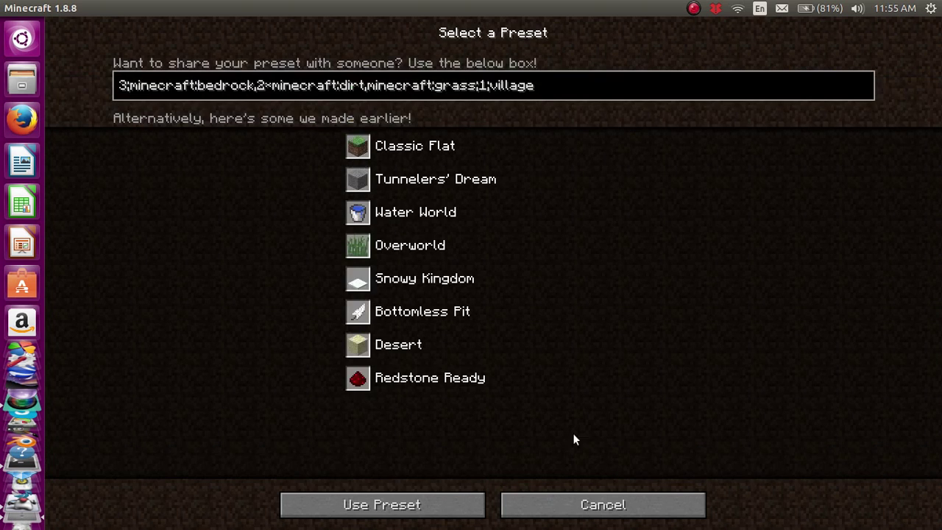
left_click(397, 344)
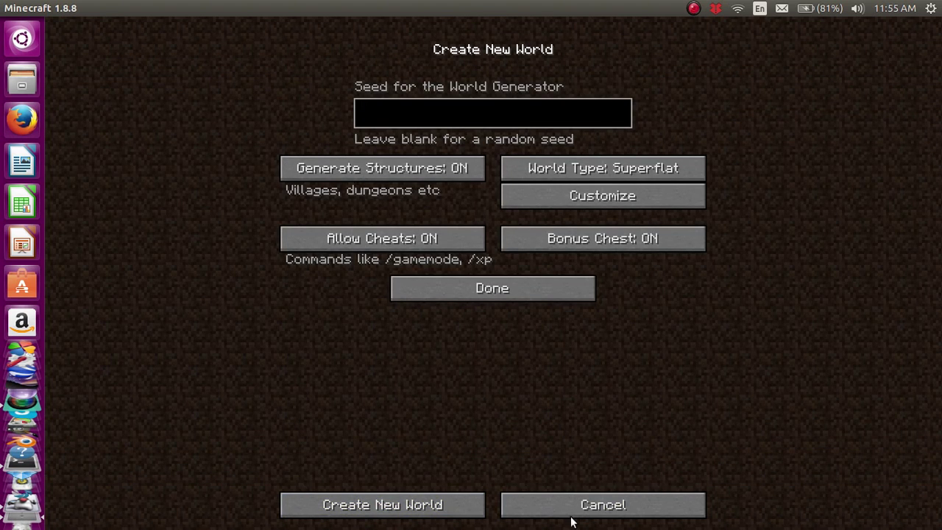
left_click(602, 194)
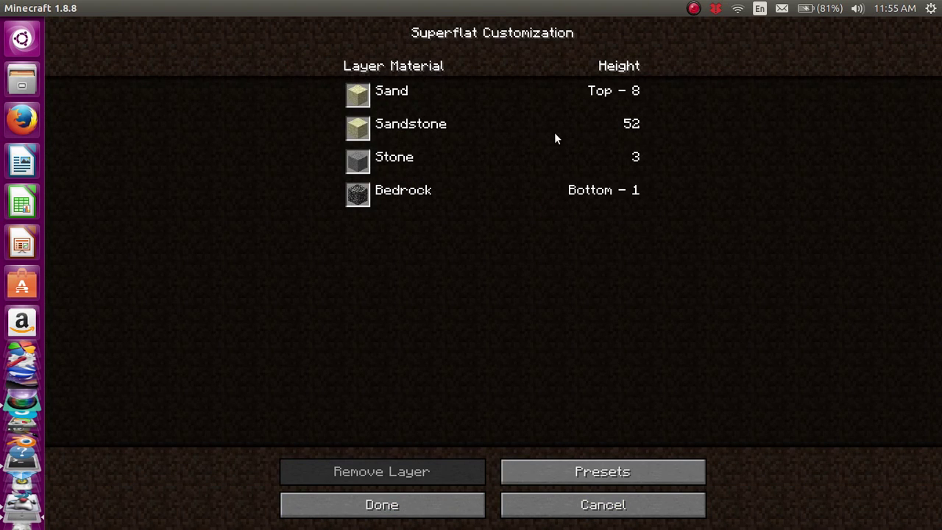
mouse_move(449, 51)
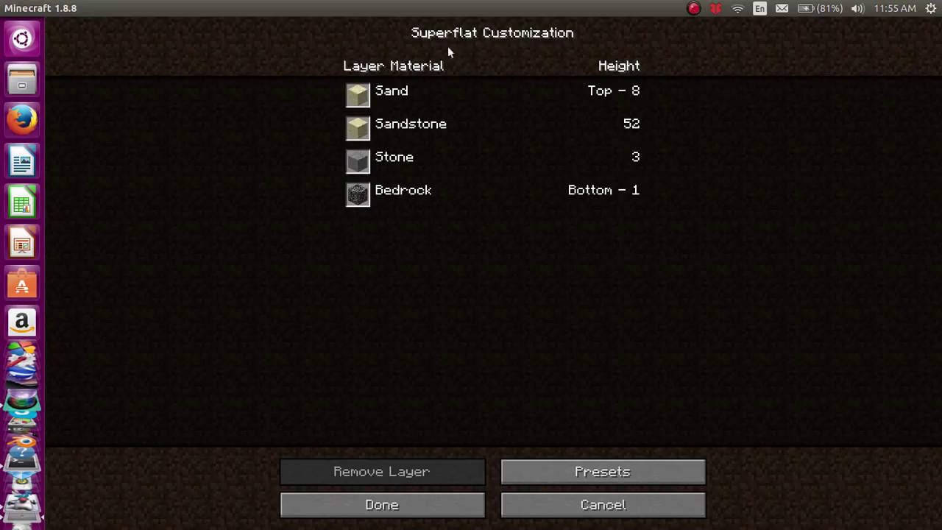
left_click(492, 124)
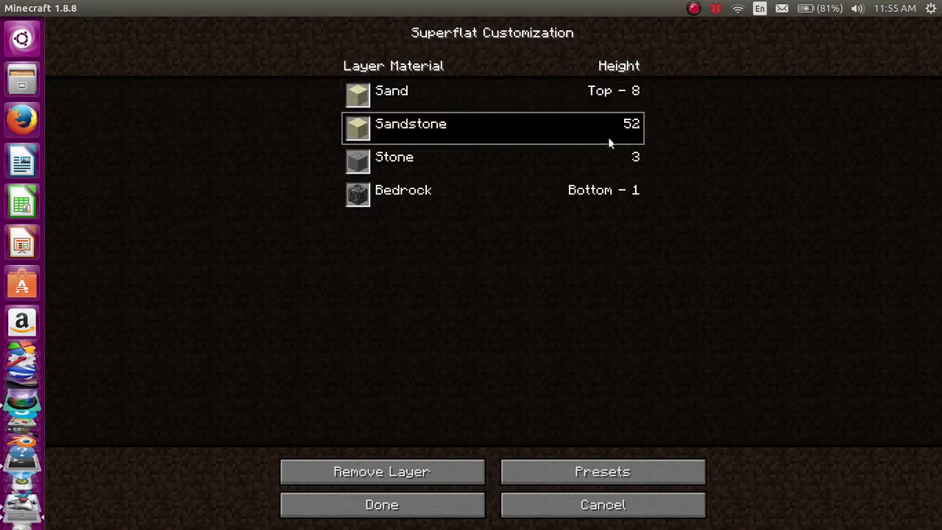
- Remove the layers under the sand so only Sand 8 remains
left_click(383, 471)
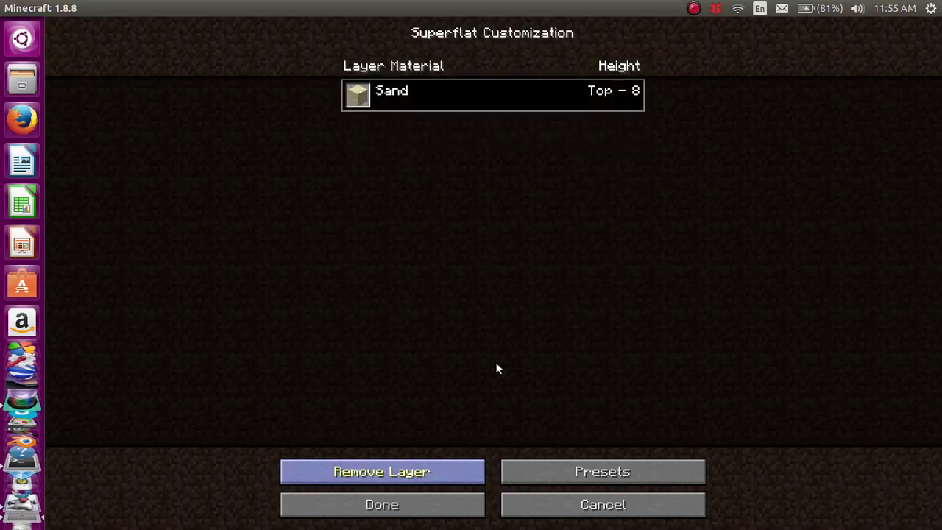
mouse_move(624, 110)
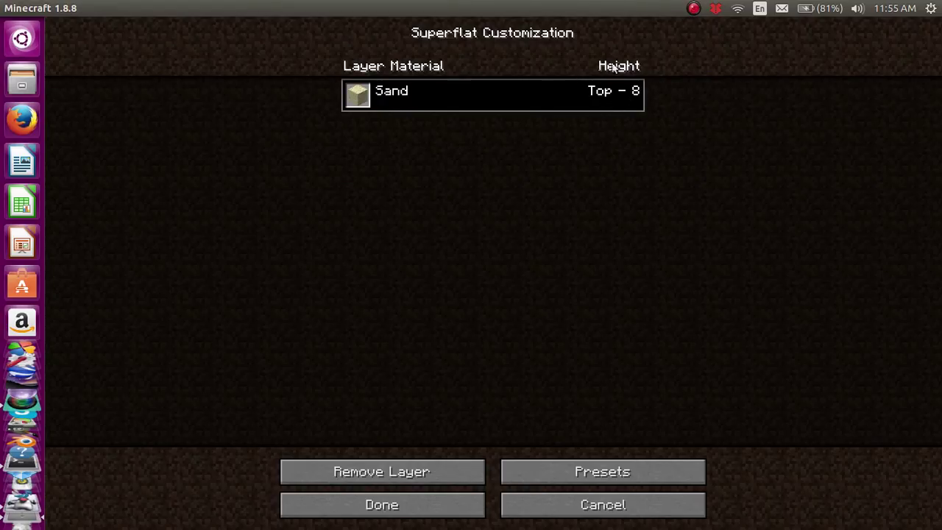
mouse_move(546, 295)
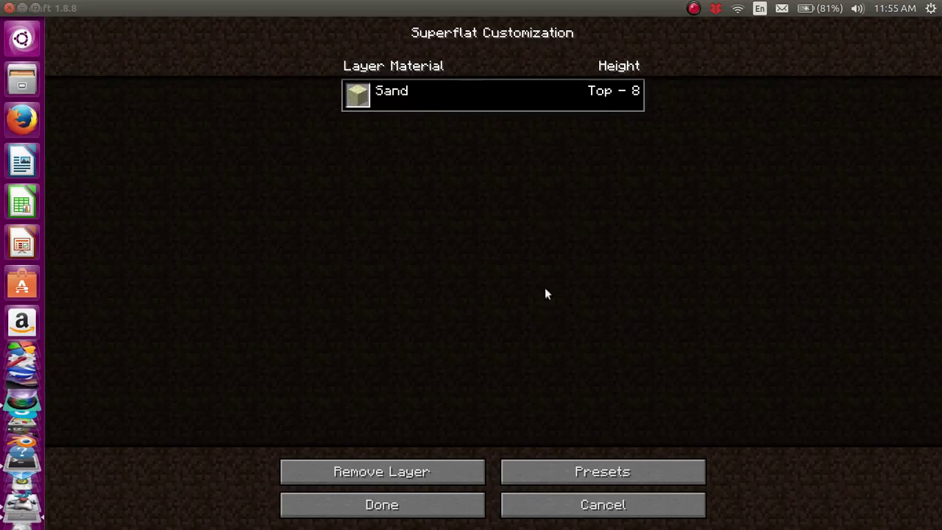
mouse_move(587, 215)
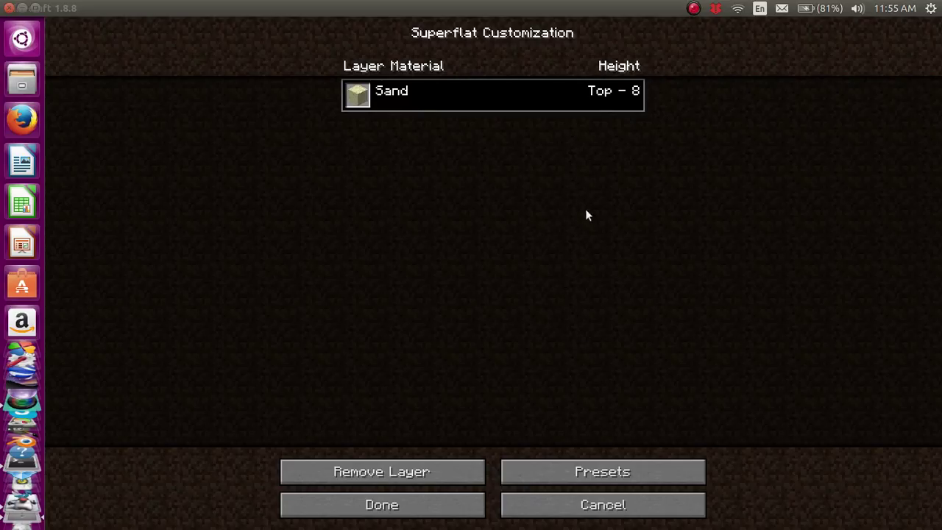
mouse_move(424, 192)
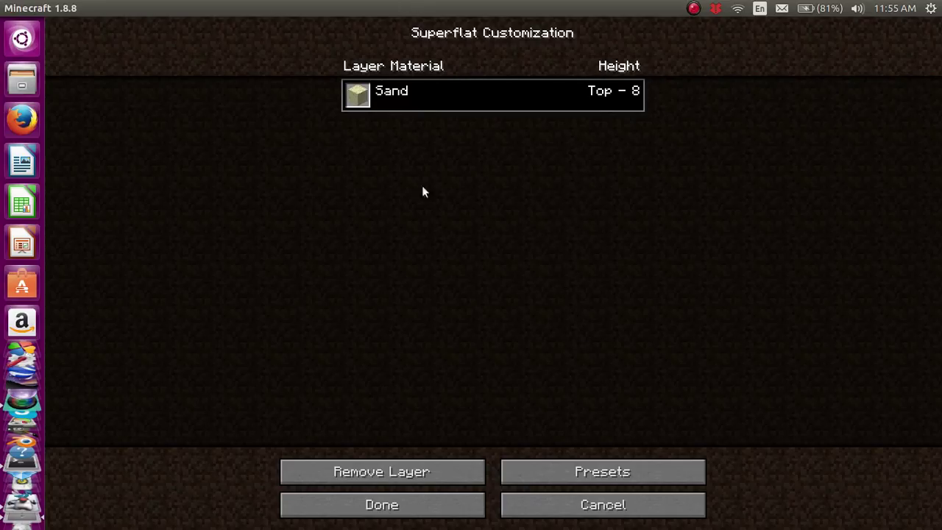
mouse_move(587, 483)
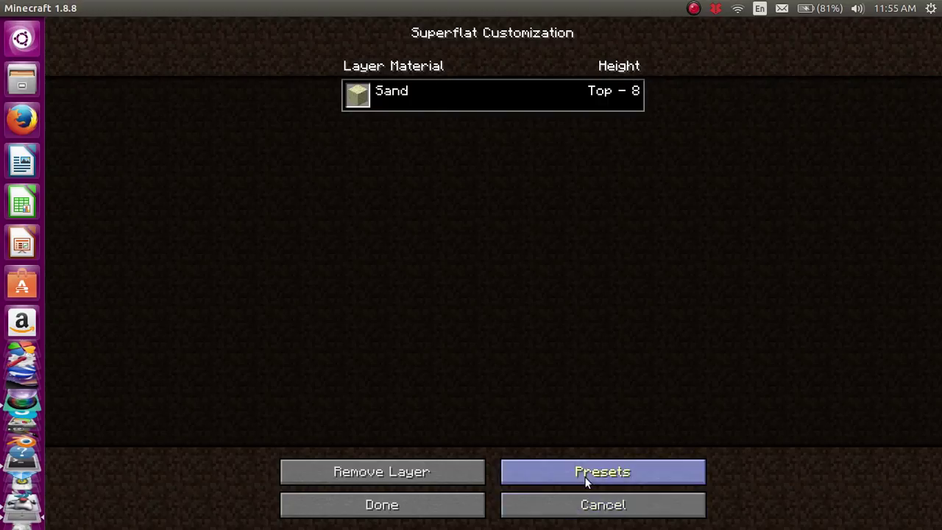
- Apply the Desert superflat preset, leaving layers Sand 1, Sandstone 52, Stone 3, Bedrock 1
left_click(603, 471)
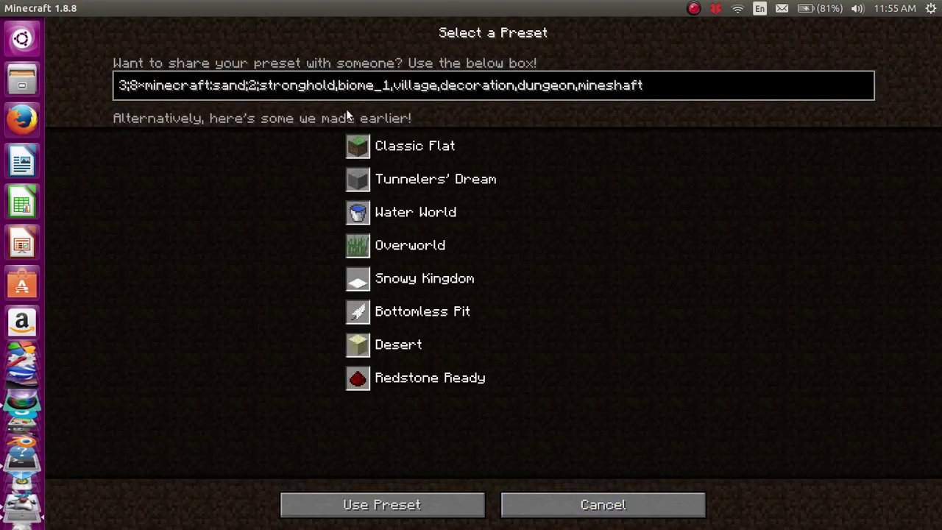
mouse_move(433, 342)
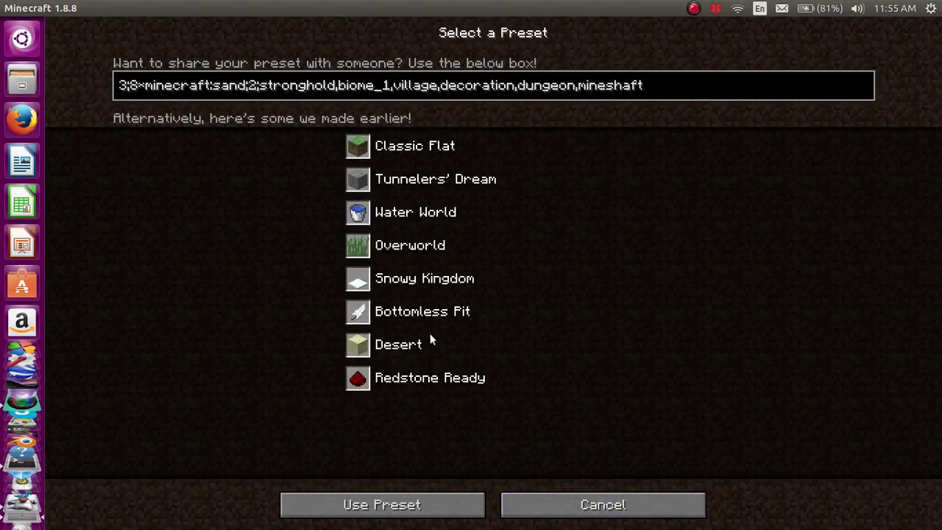
left_click(398, 344)
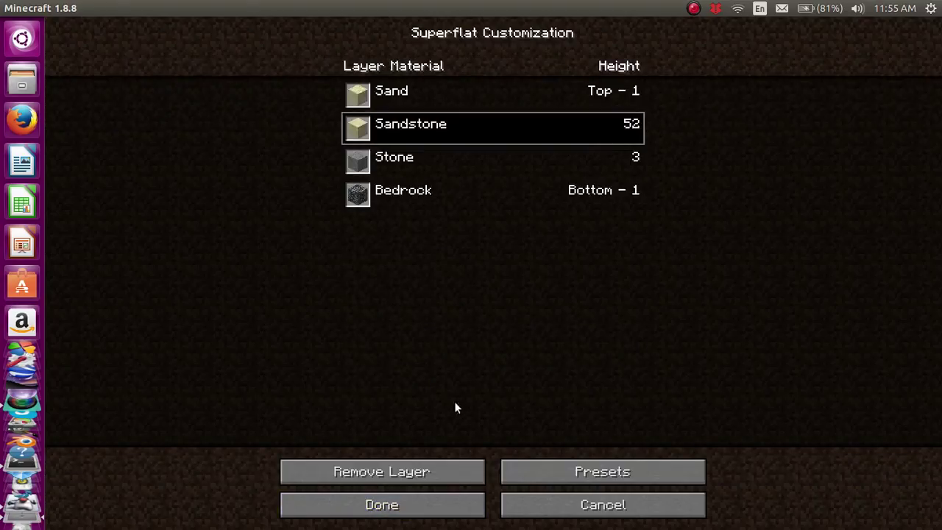
left_click(383, 471)
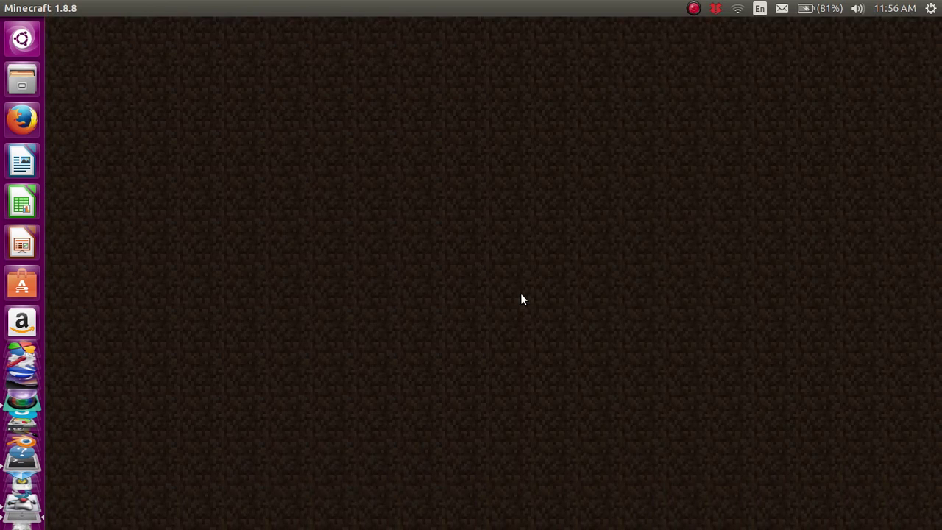
mouse_move(540, 313)
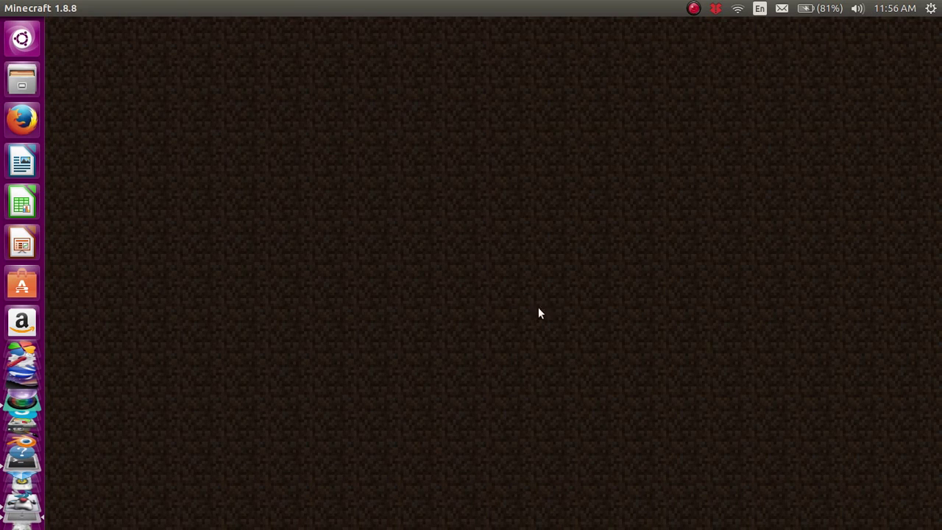
mouse_move(573, 330)
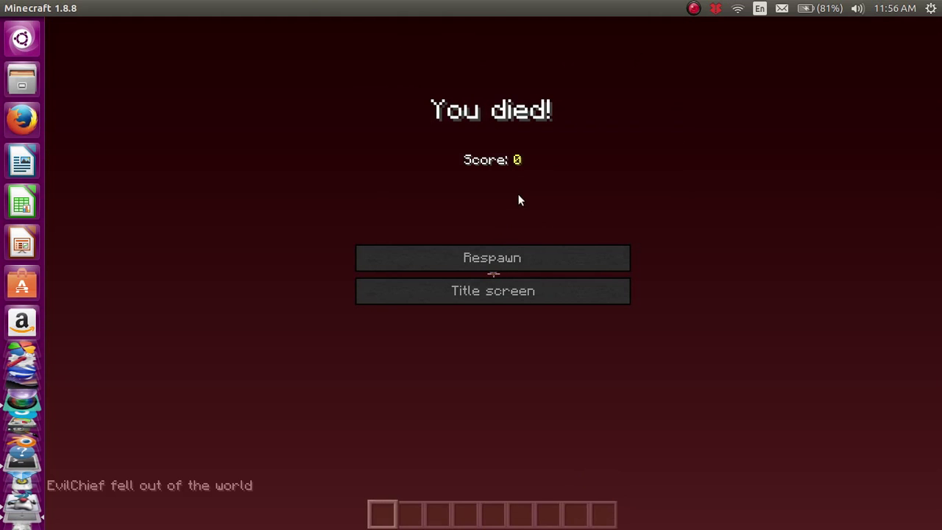
mouse_move(546, 253)
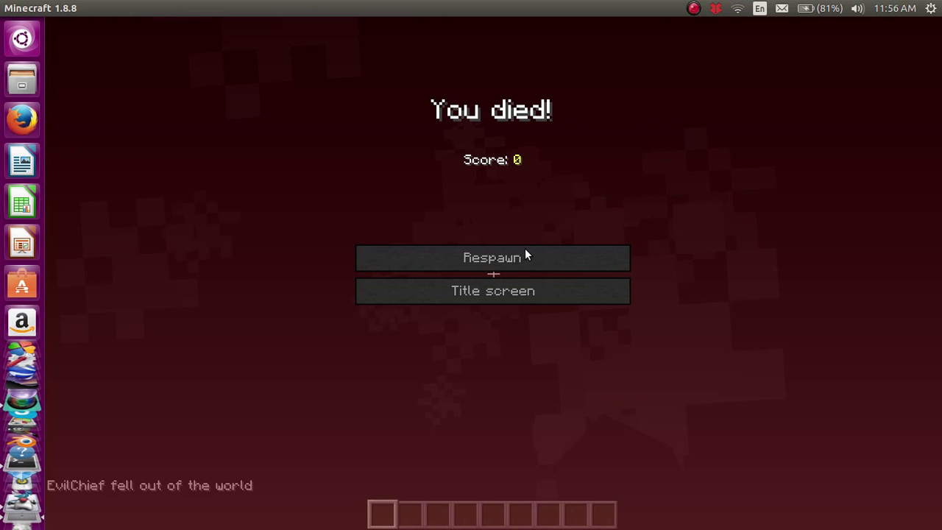
- Respawn above the void and fall out of the world again to the death screen
left_click(492, 256)
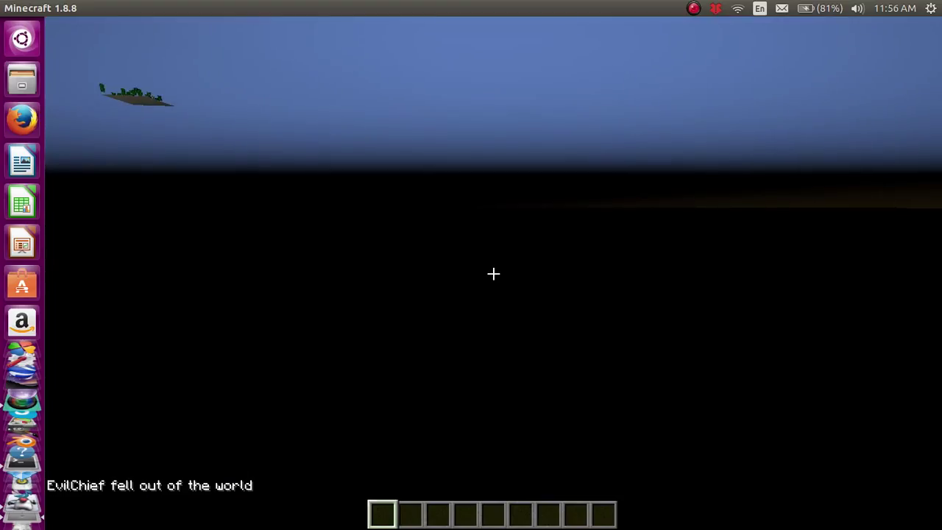
mouse_move(493, 275)
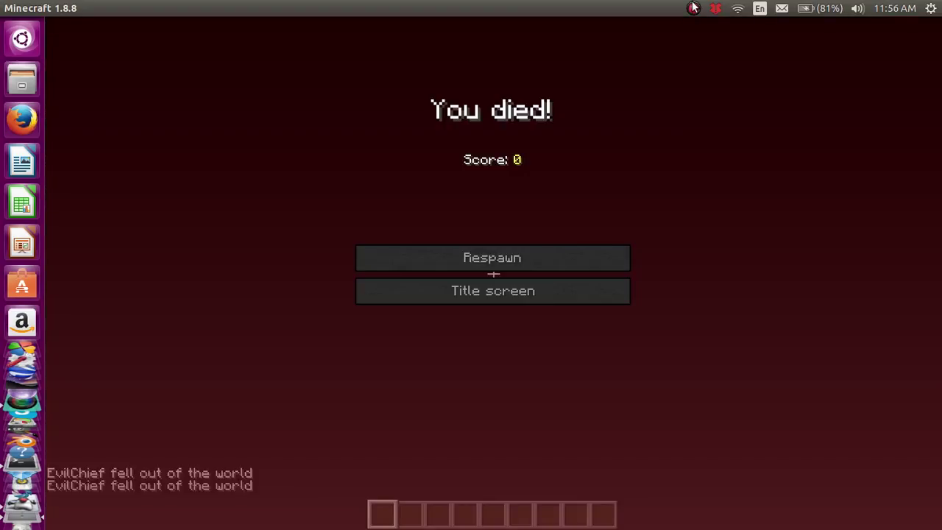
mouse_move(592, 77)
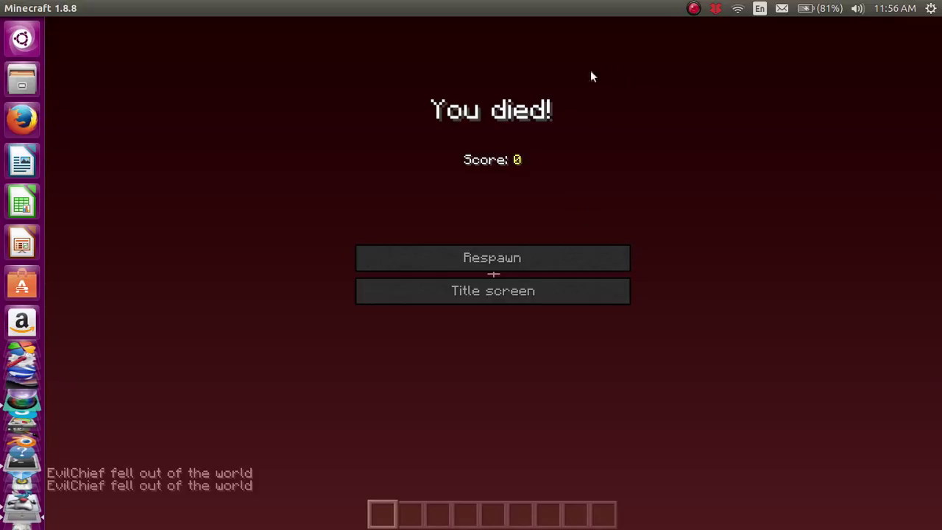
left_click(693, 8)
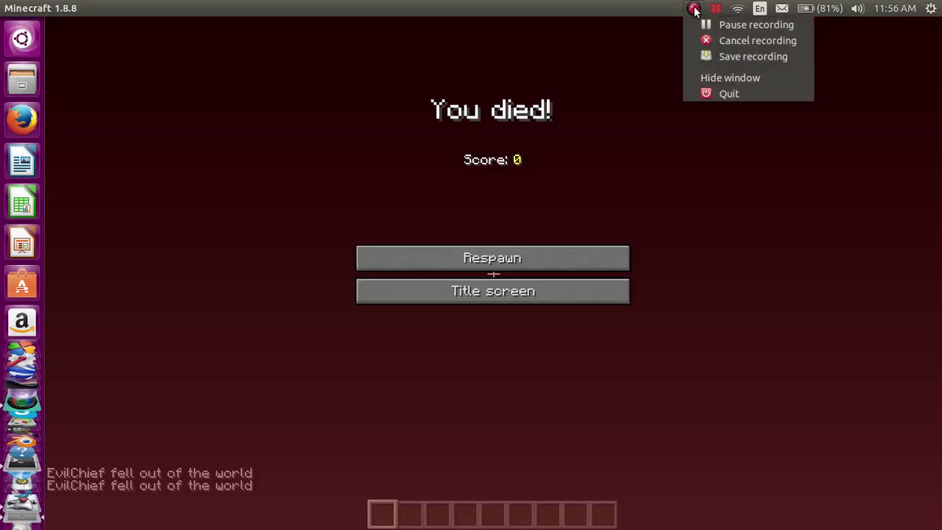